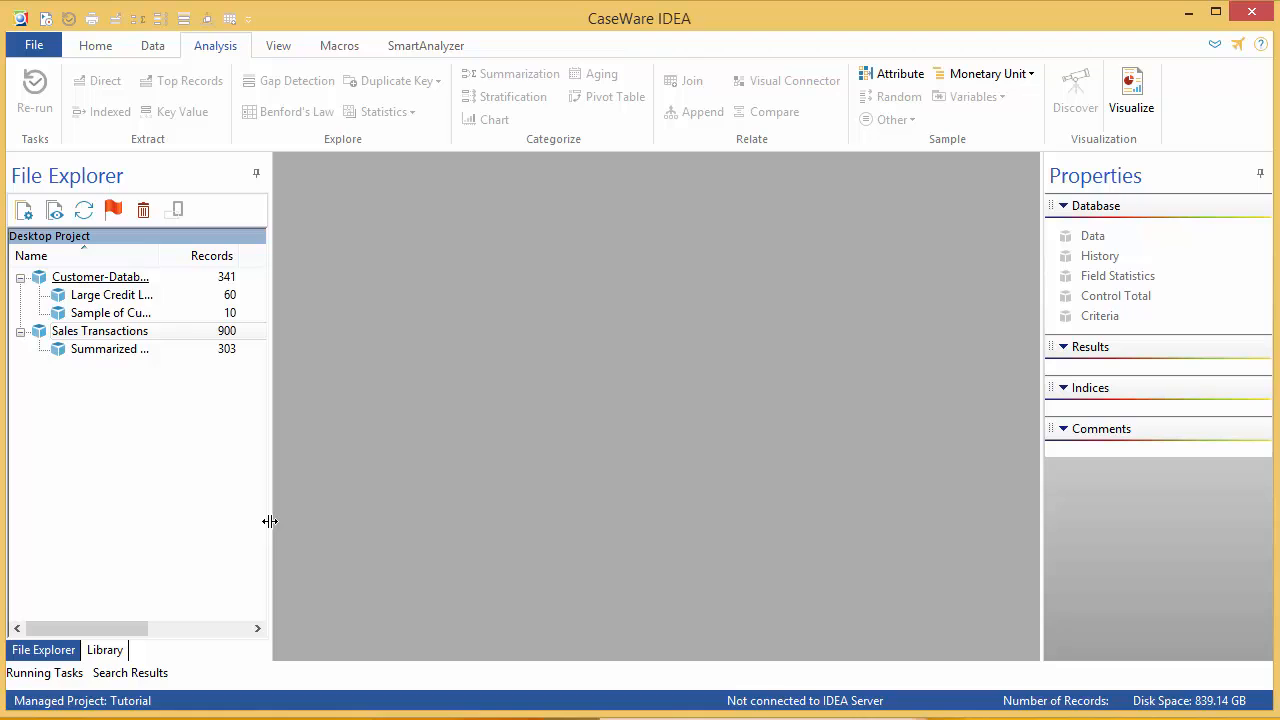
pyautogui.moveTo(136, 378)
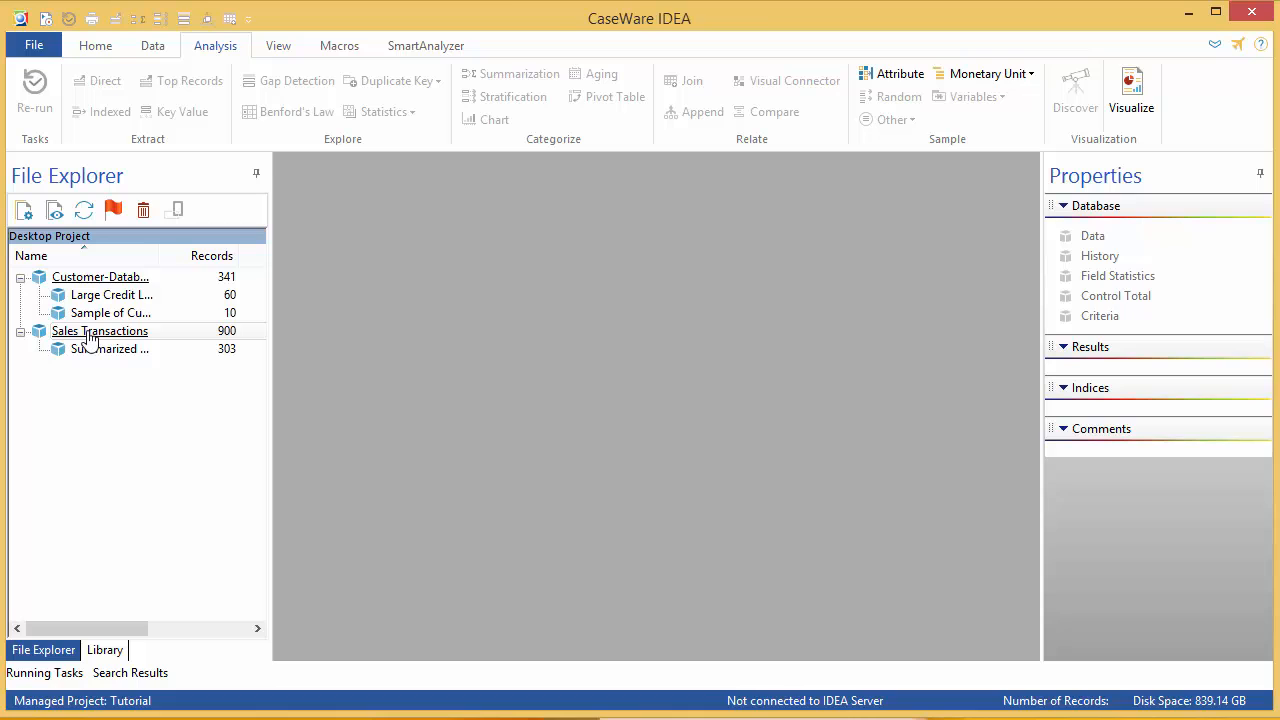
# Open the Sales Transactions database from the File Explorer, showing its 900 records
pyautogui.doubleClick(100, 330)
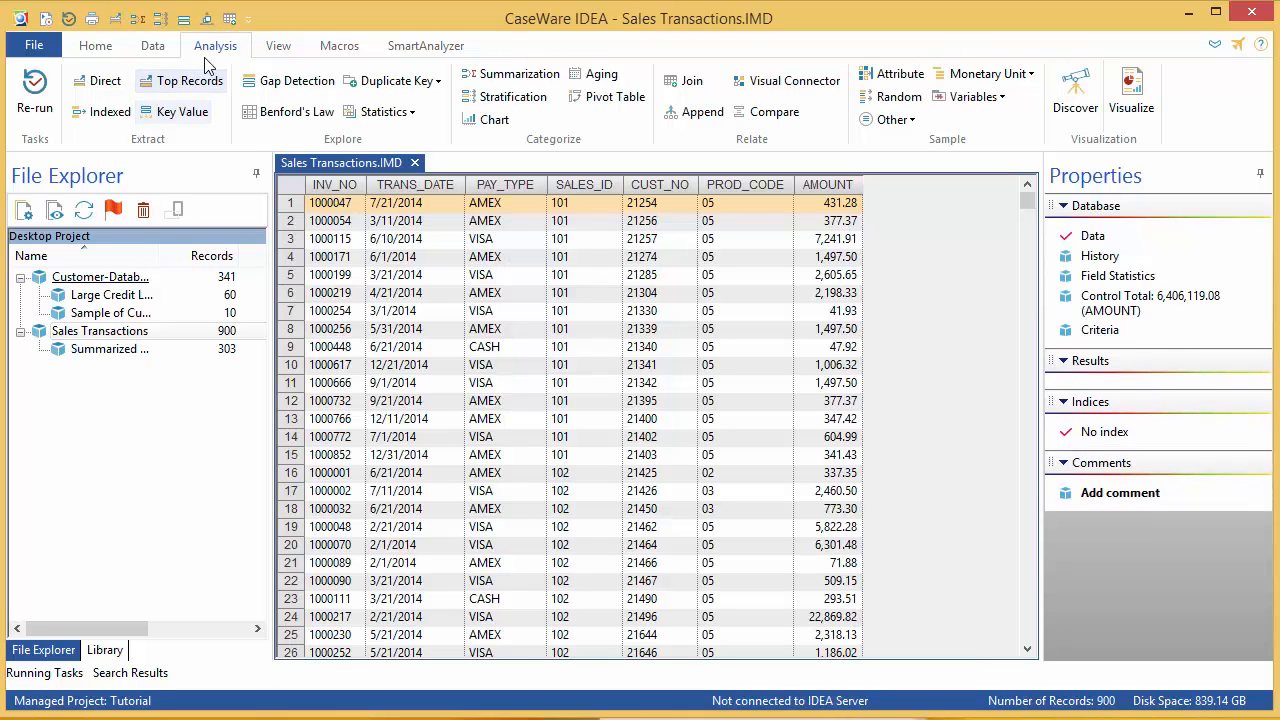
pyautogui.moveTo(608, 96)
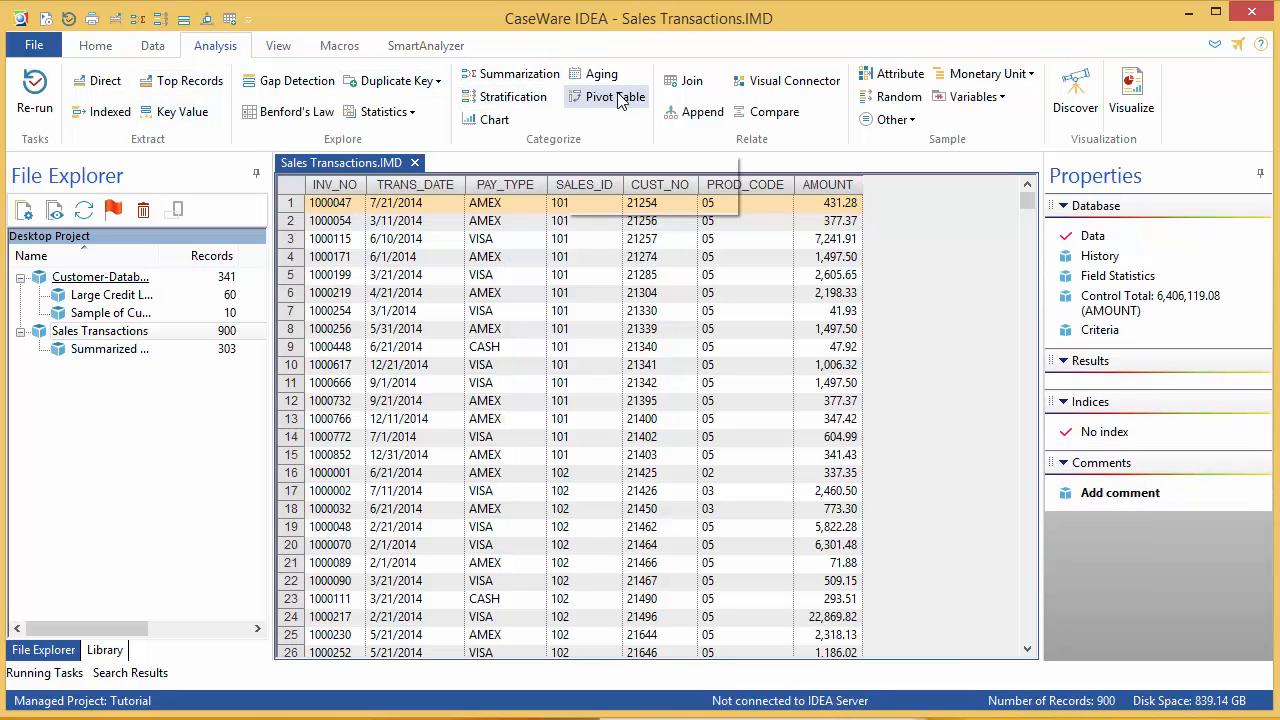
# Create a pivot table result named 'Sales Transactions Pivot Table'
pyautogui.click(608, 96)
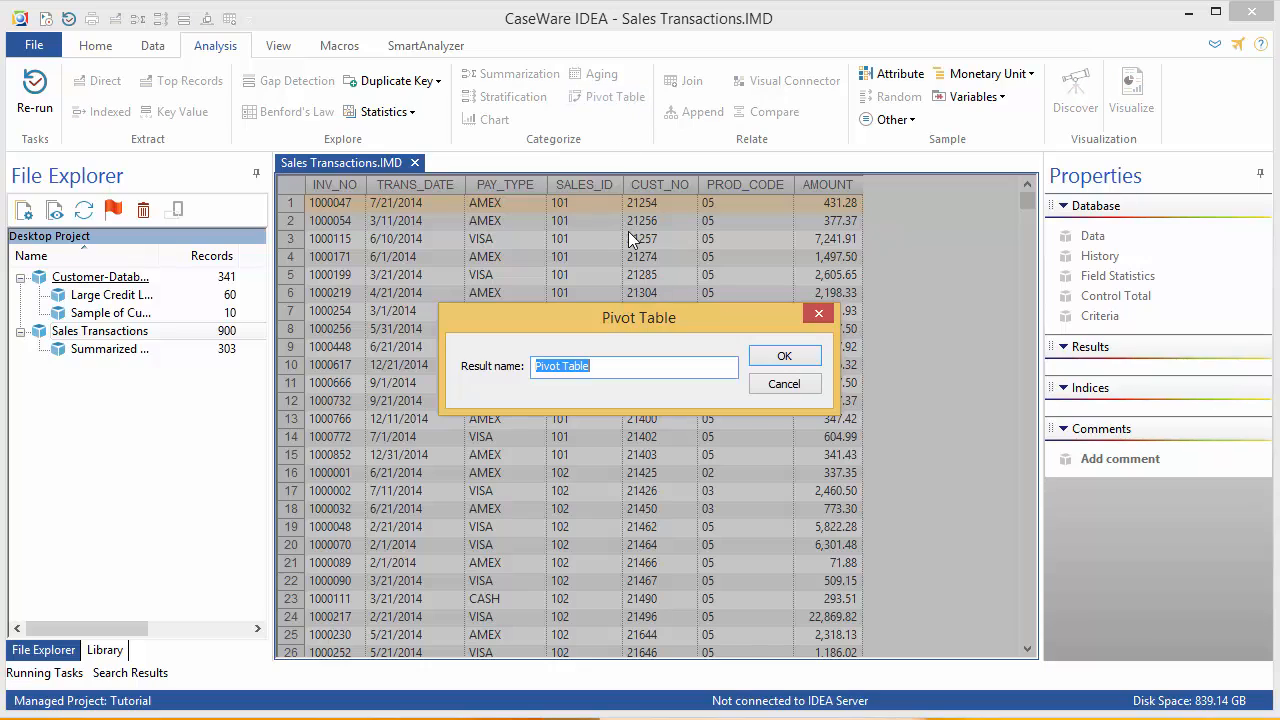
pyautogui.write('Sales Transactions Pivot')
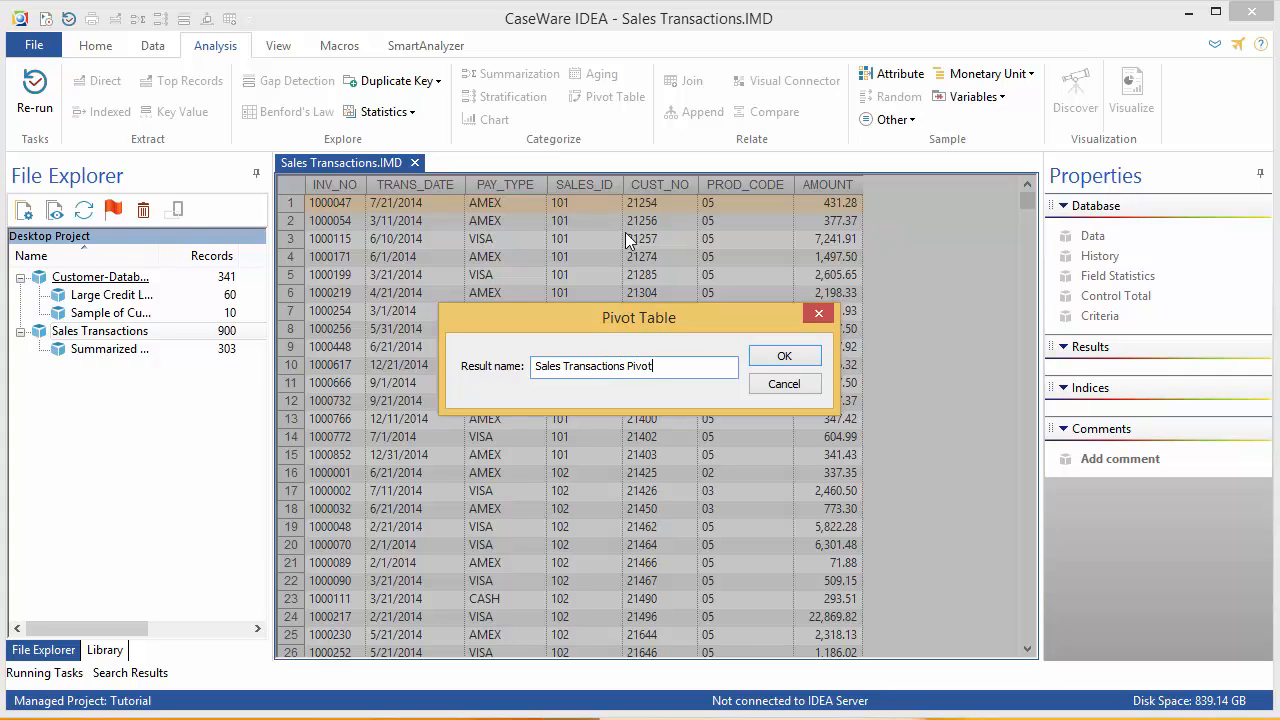
pyautogui.write('Table')
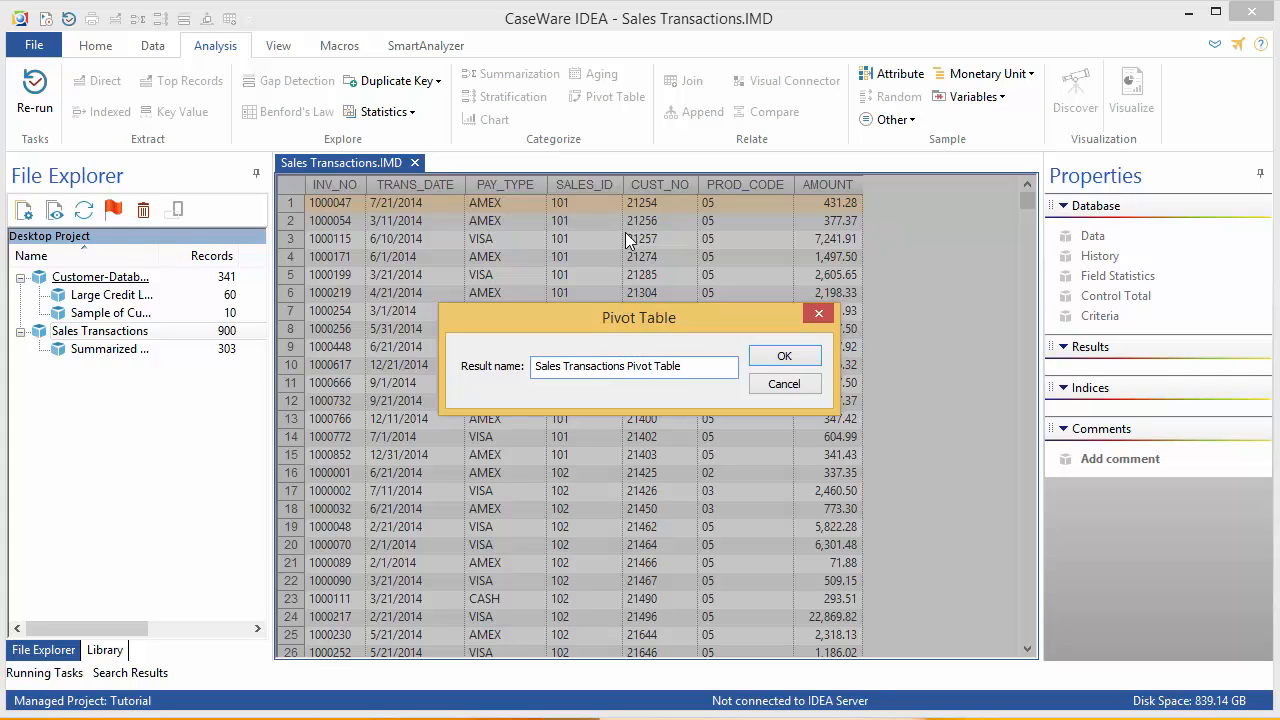
pyautogui.click(784, 356)
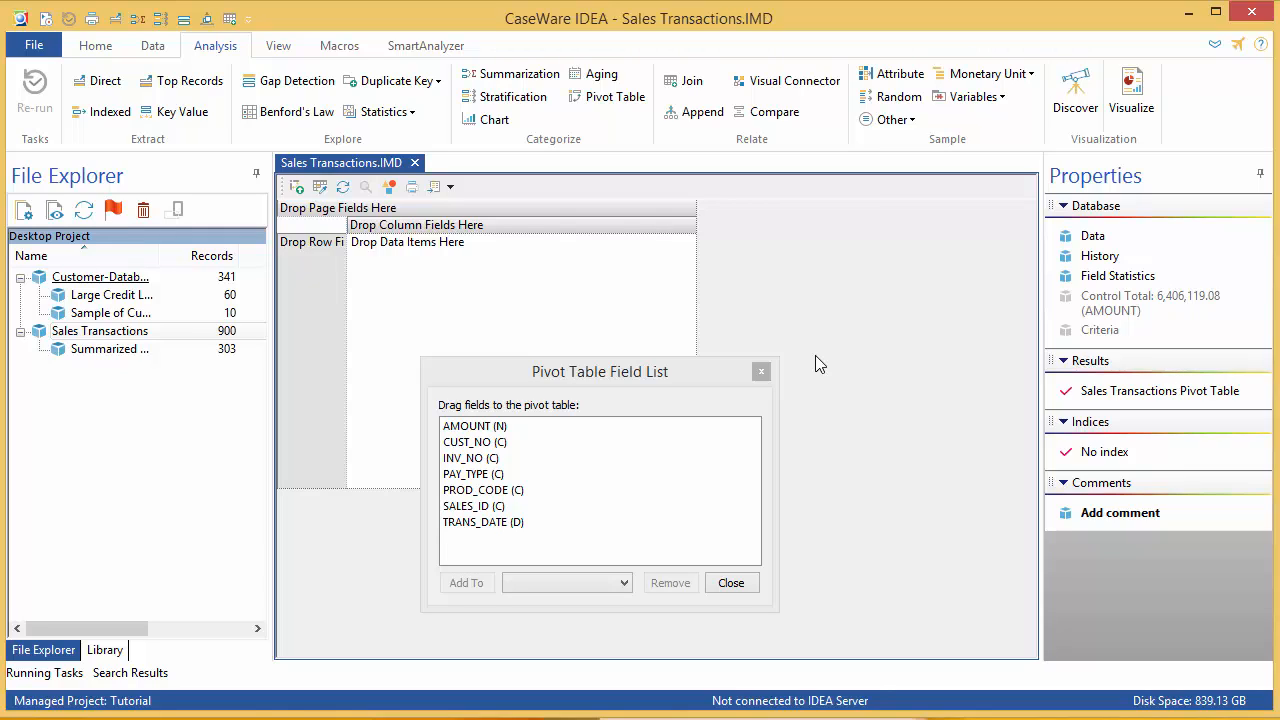
pyautogui.moveTo(816, 364)
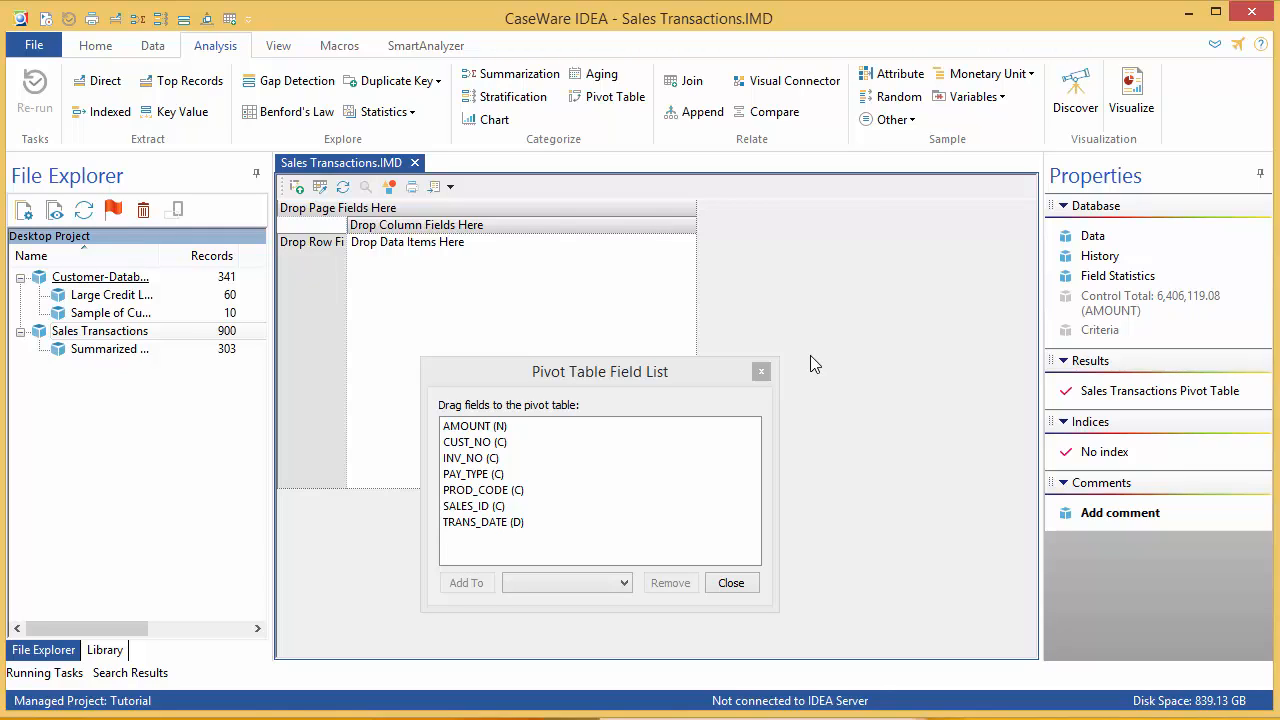
# Place PAY_TYPE as rows, PROD_CODE as columns and AMOUNT as the summed data field
pyautogui.click(472, 474)
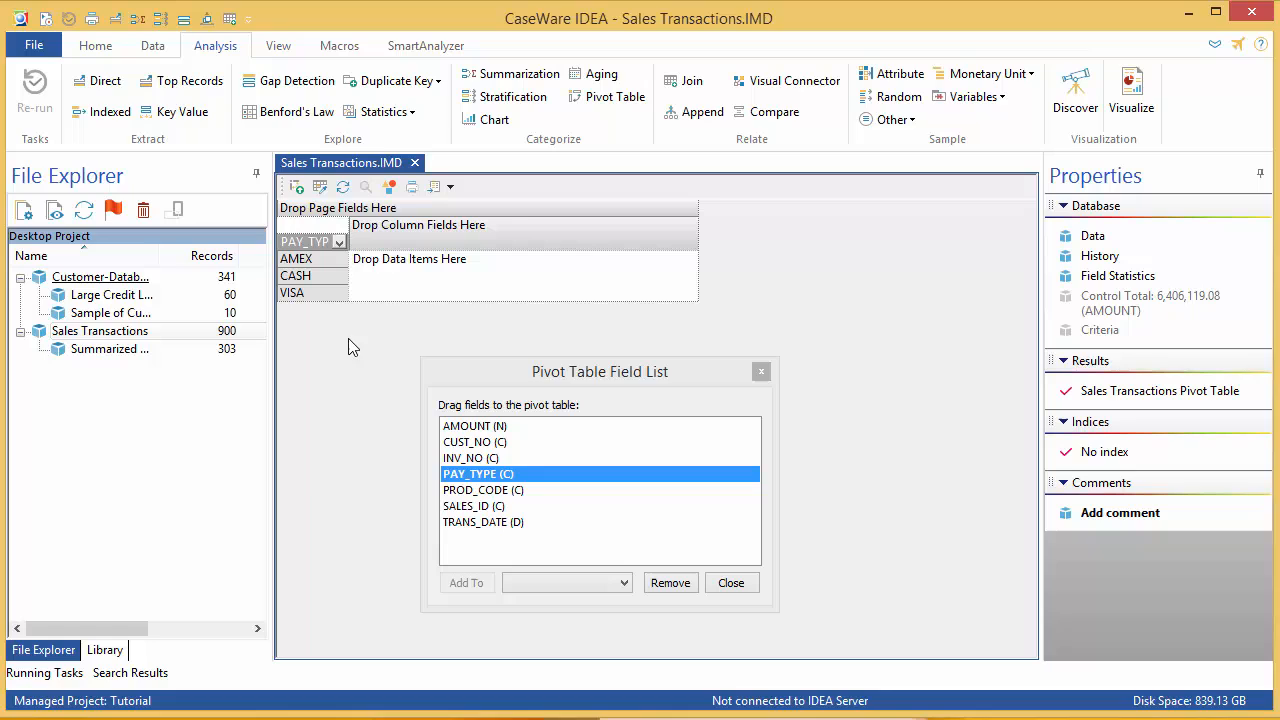
pyautogui.click(484, 488)
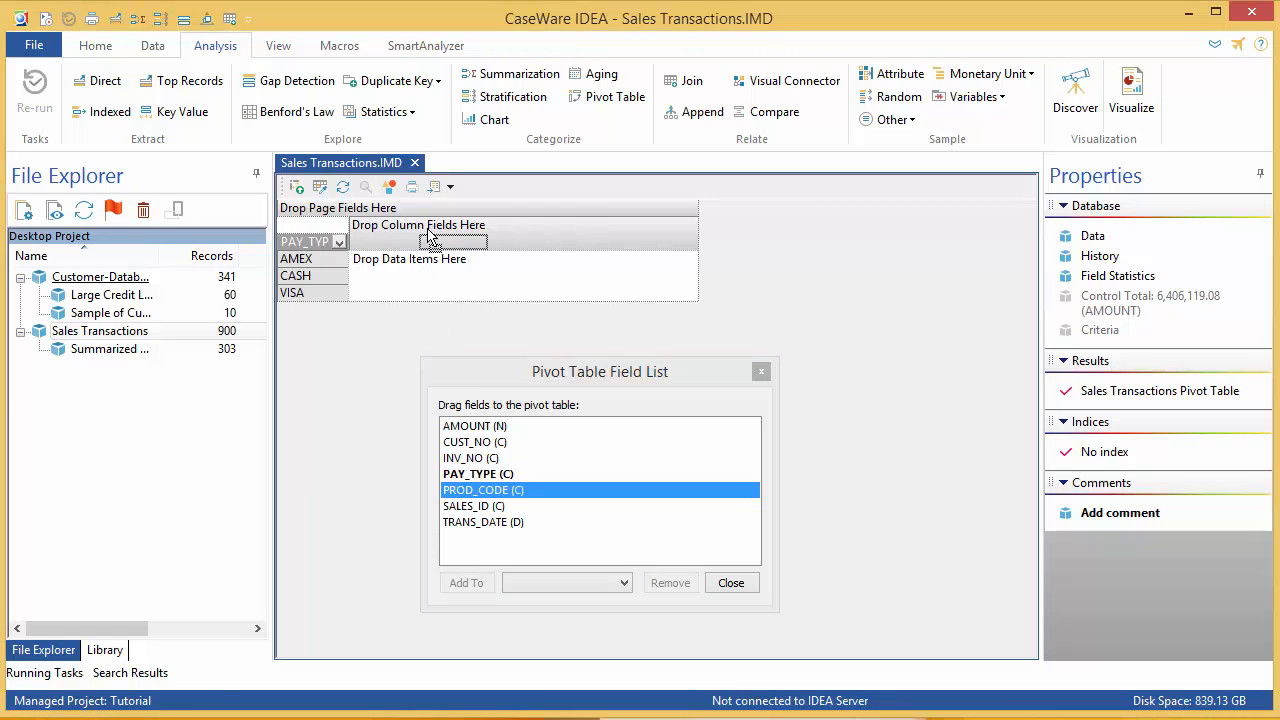
pyautogui.moveTo(484, 490); pyautogui.dragTo(420, 224)
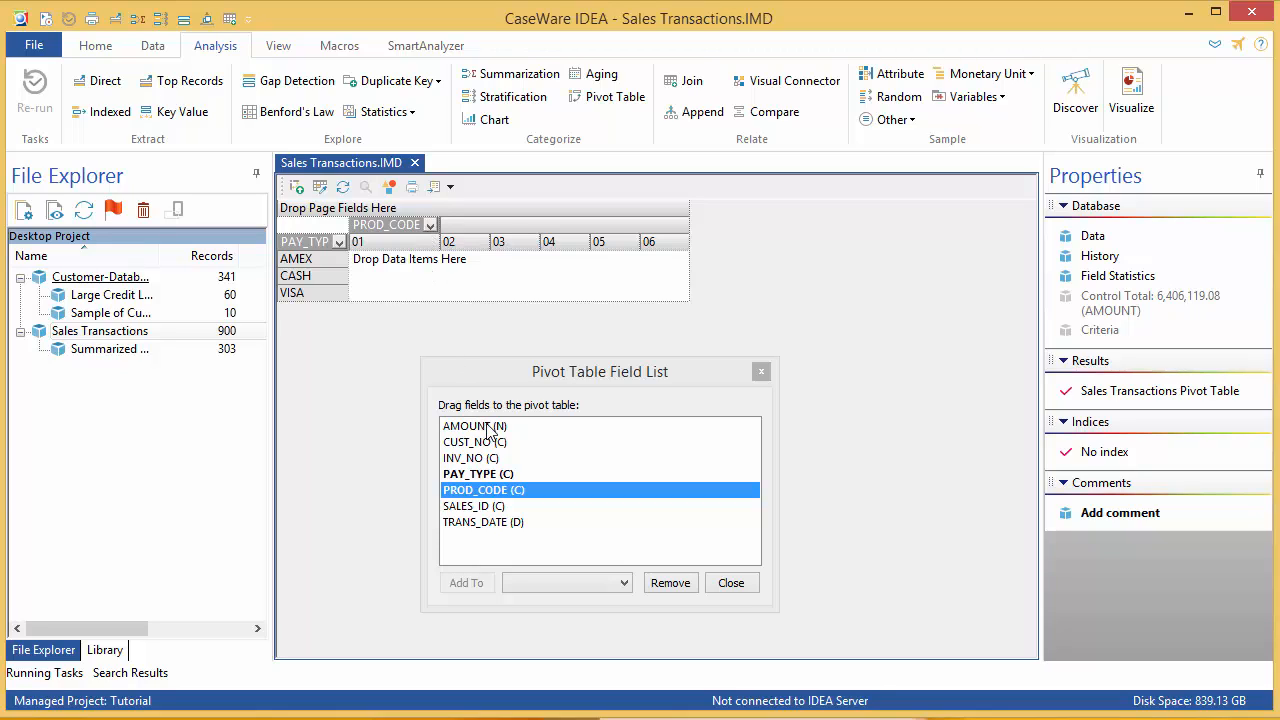
pyautogui.moveTo(490, 440)
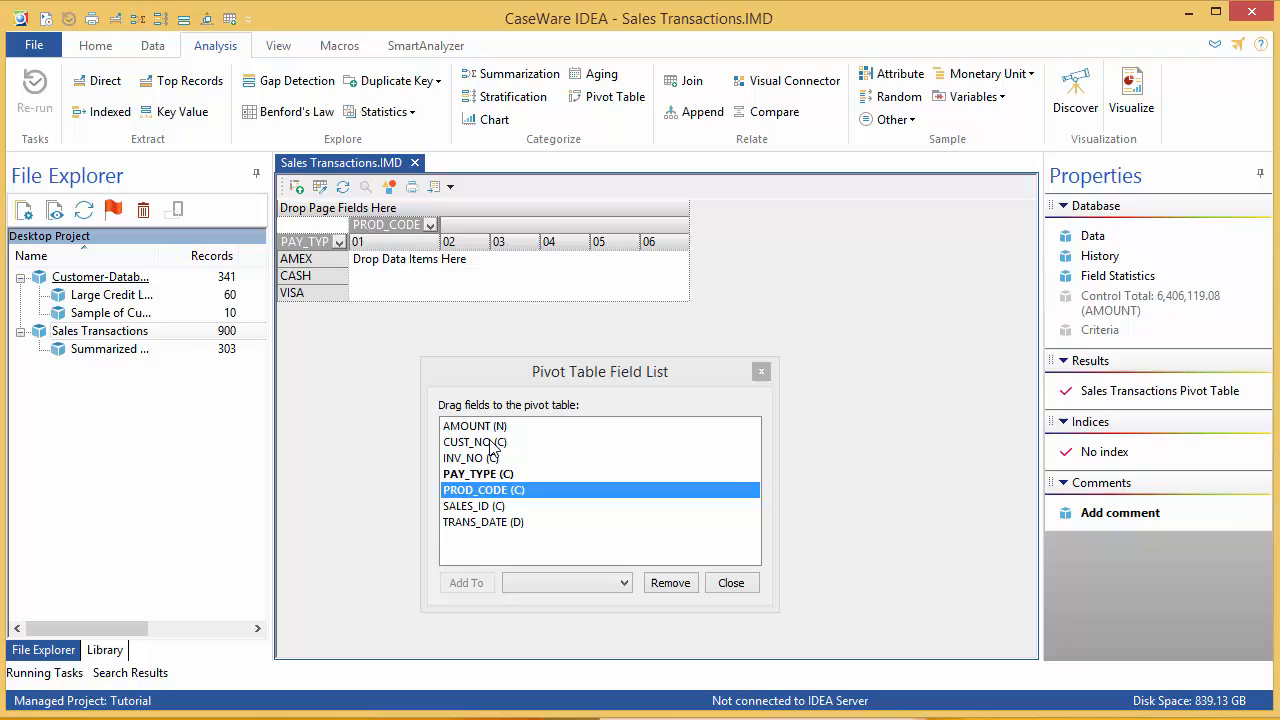
pyautogui.click(476, 424)
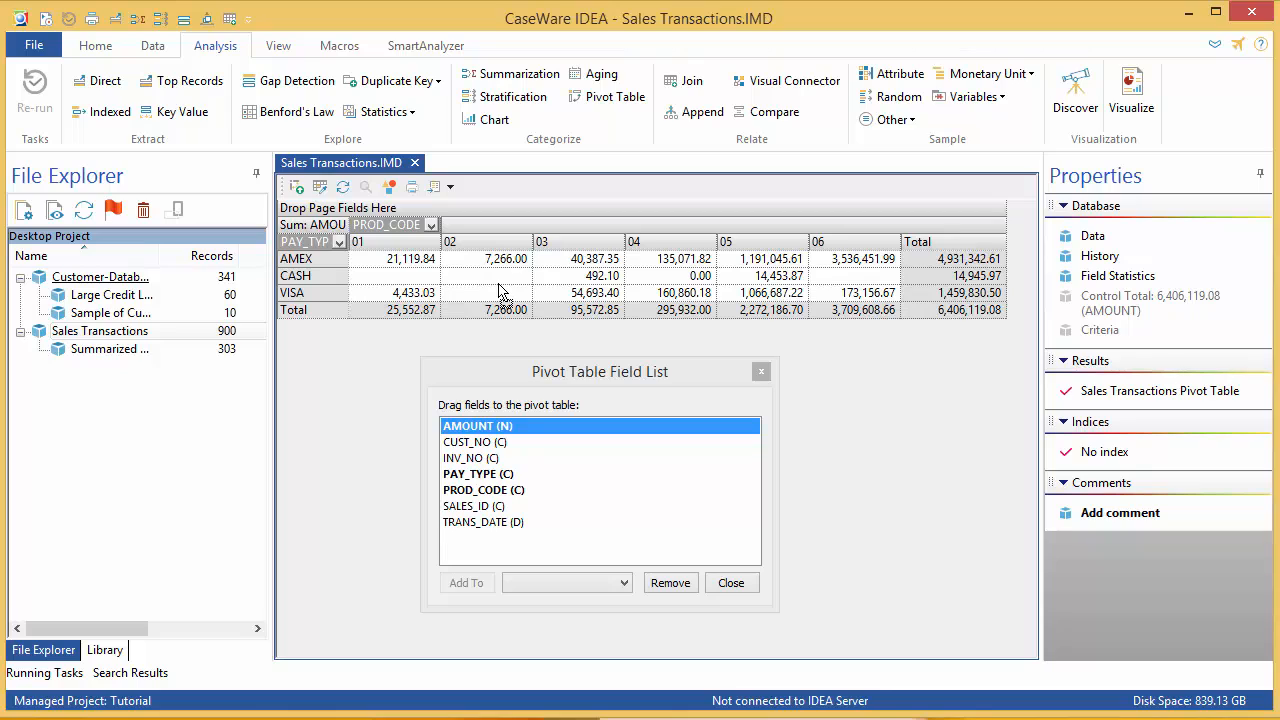
pyautogui.moveTo(800, 302)
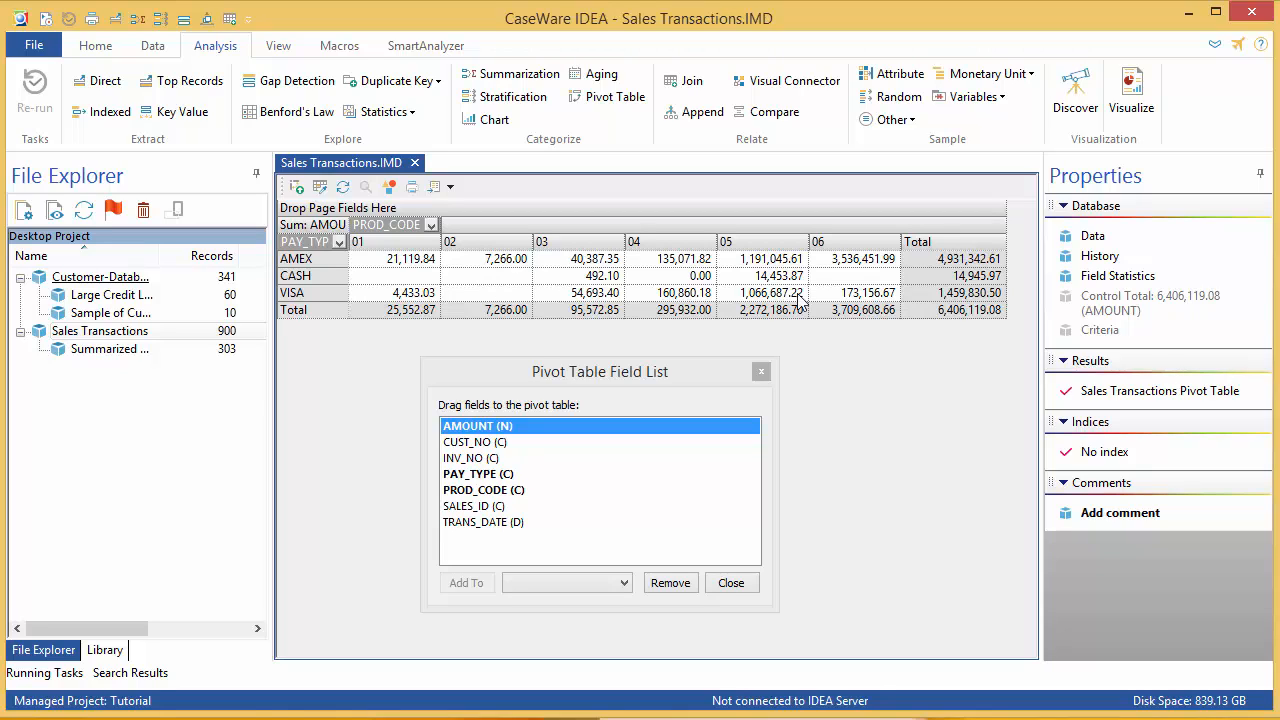
pyautogui.moveTo(1012, 332)
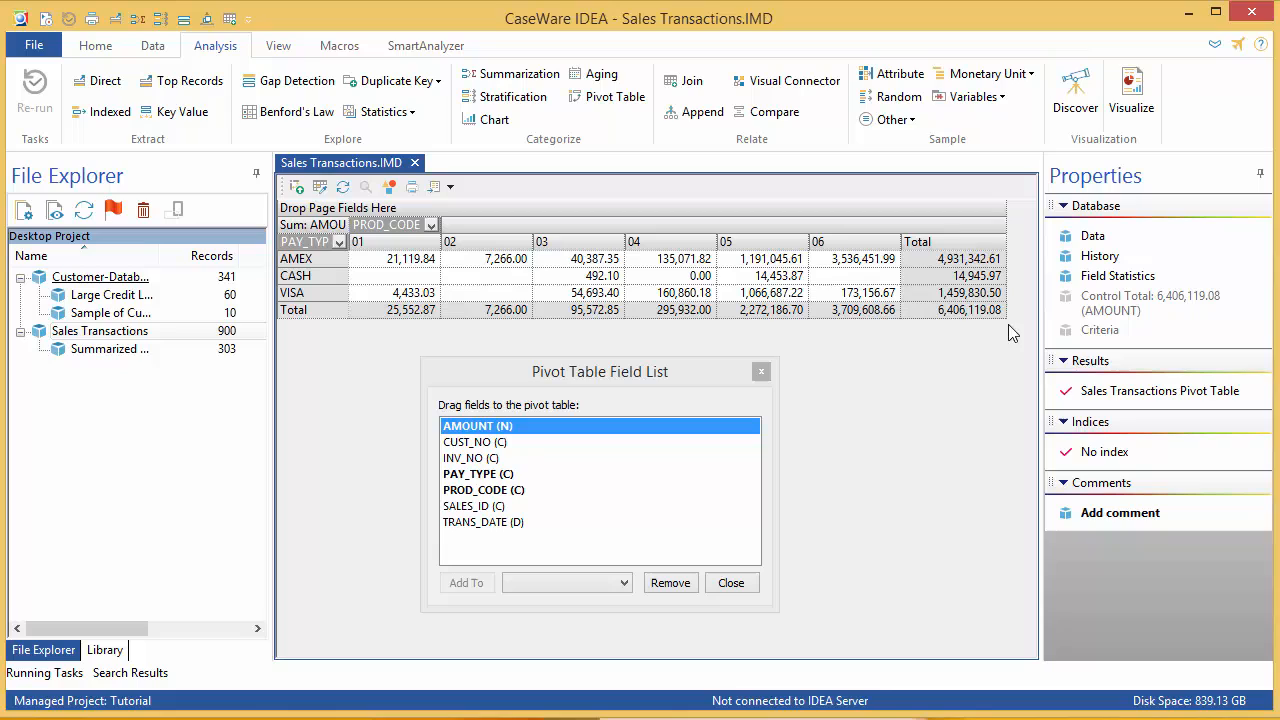
pyautogui.moveTo(650, 344)
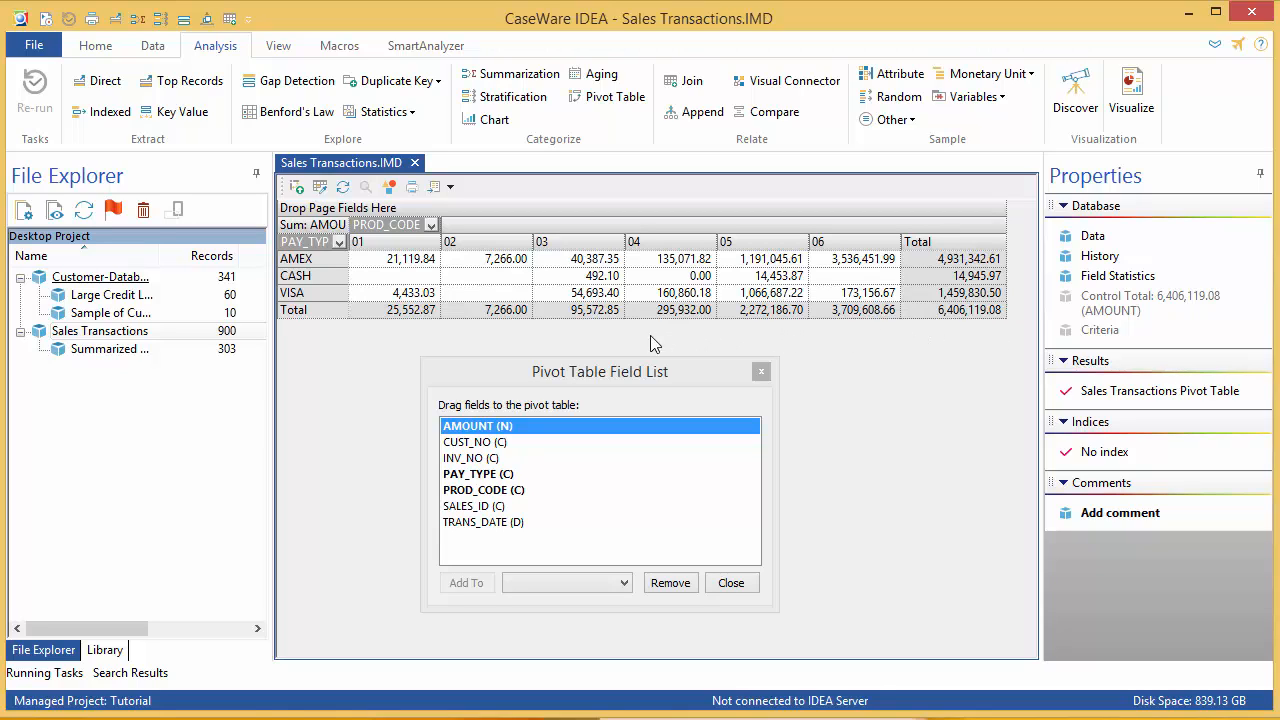
pyautogui.moveTo(976, 348)
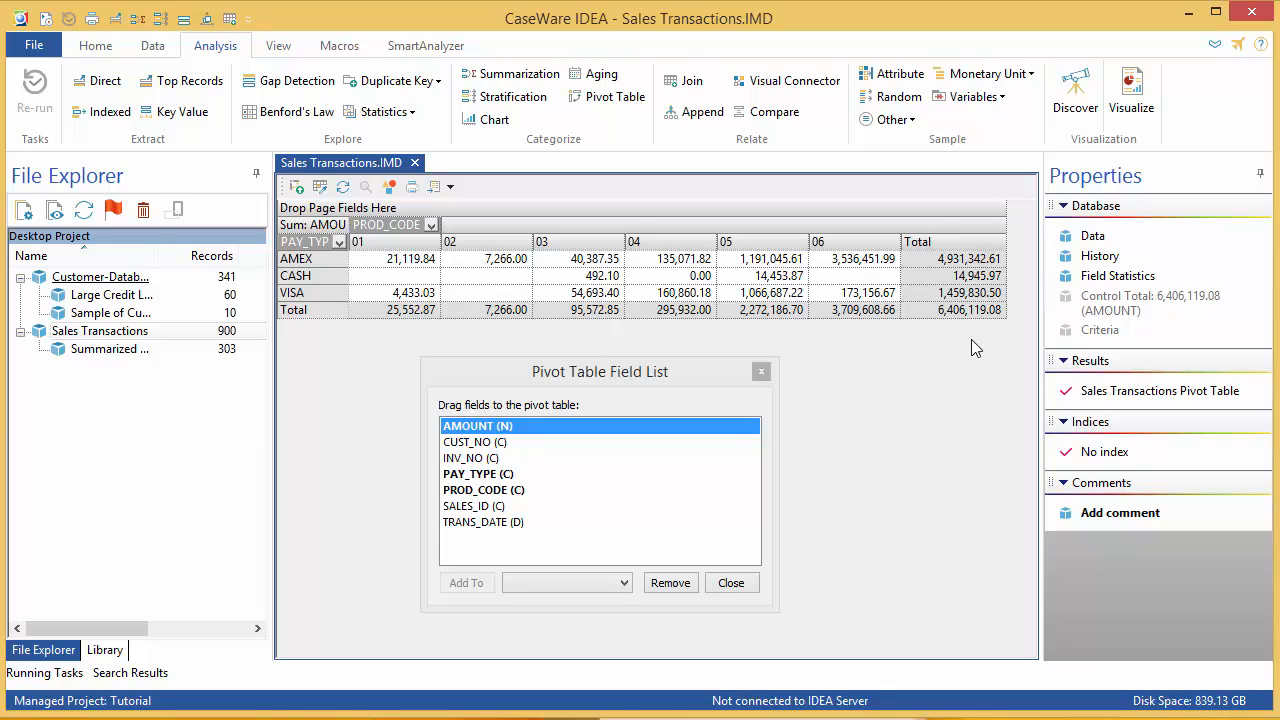
pyautogui.moveTo(996, 336)
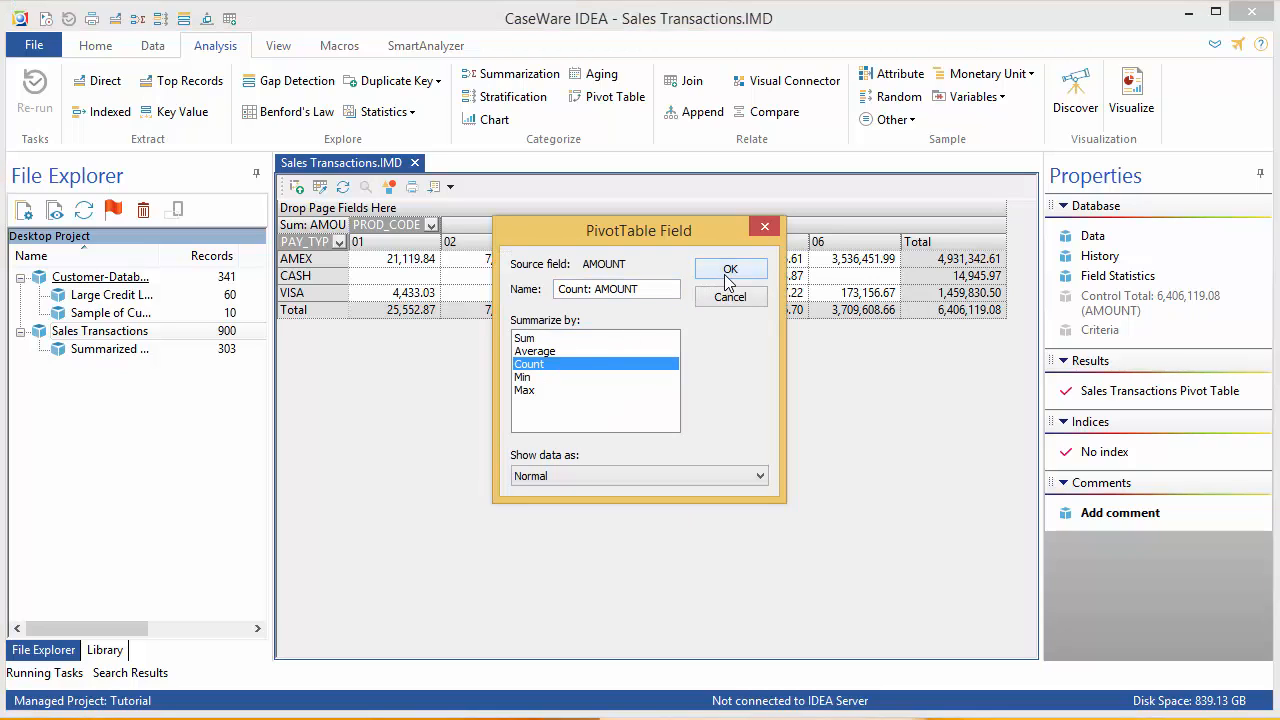
# Summarize the AMOUNT data field by Count, giving 900 records in total
pyautogui.click(730, 268)
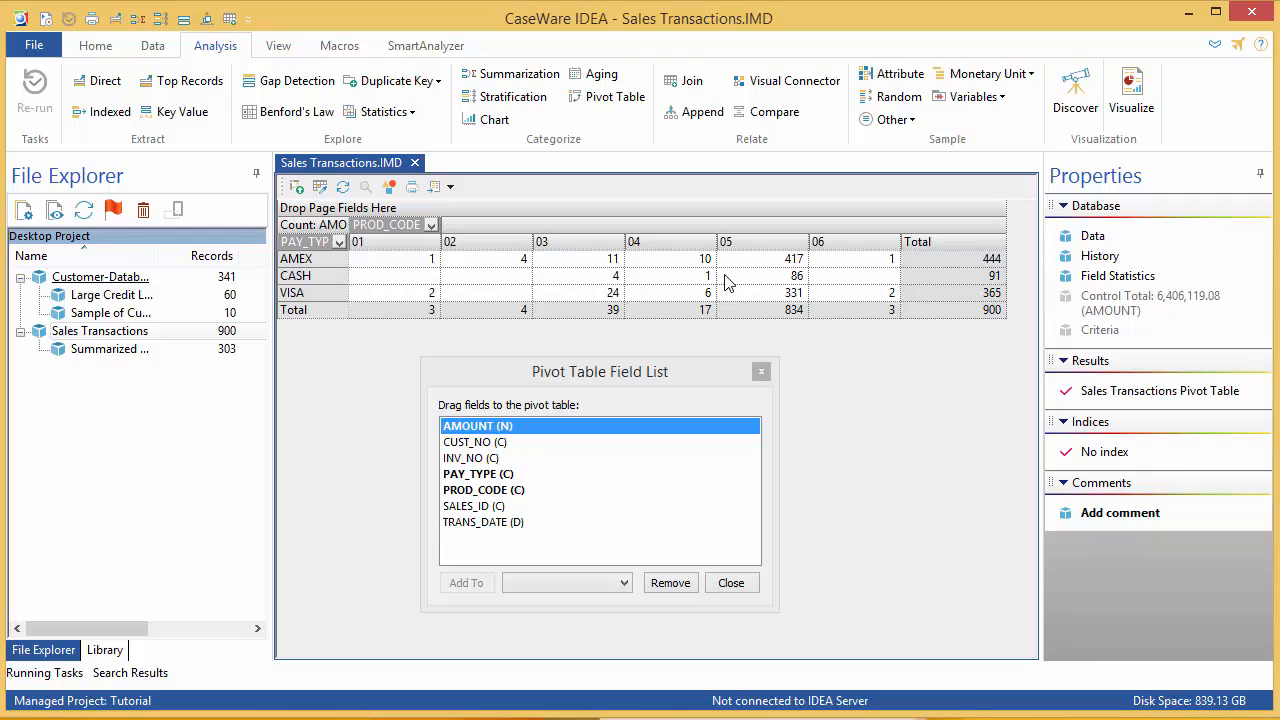
pyautogui.moveTo(728, 312)
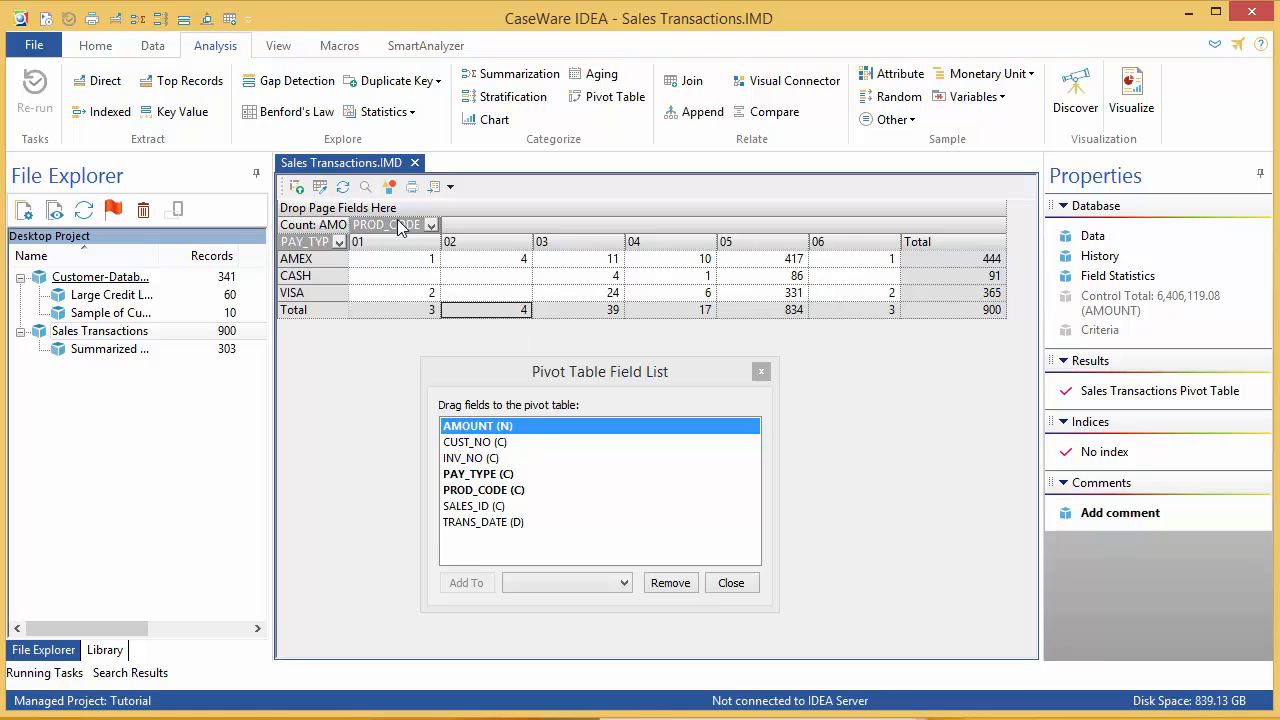
pyautogui.click(364, 186)
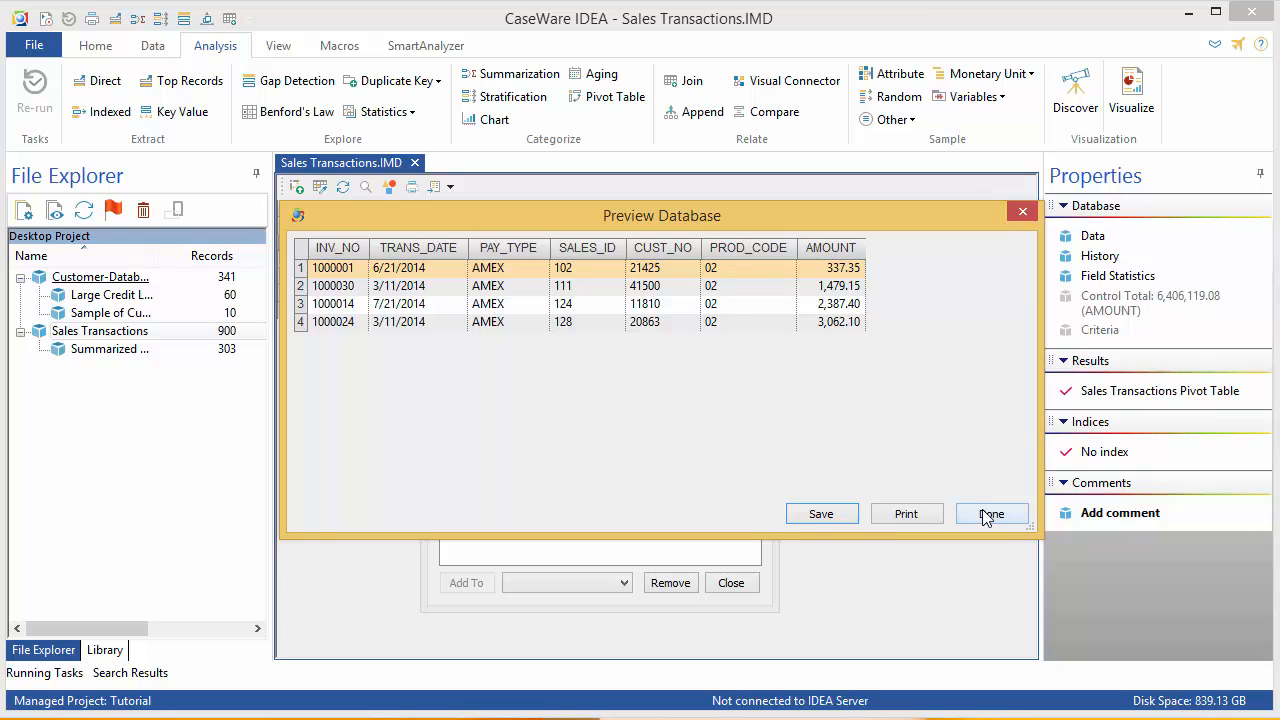
pyautogui.click(990, 512)
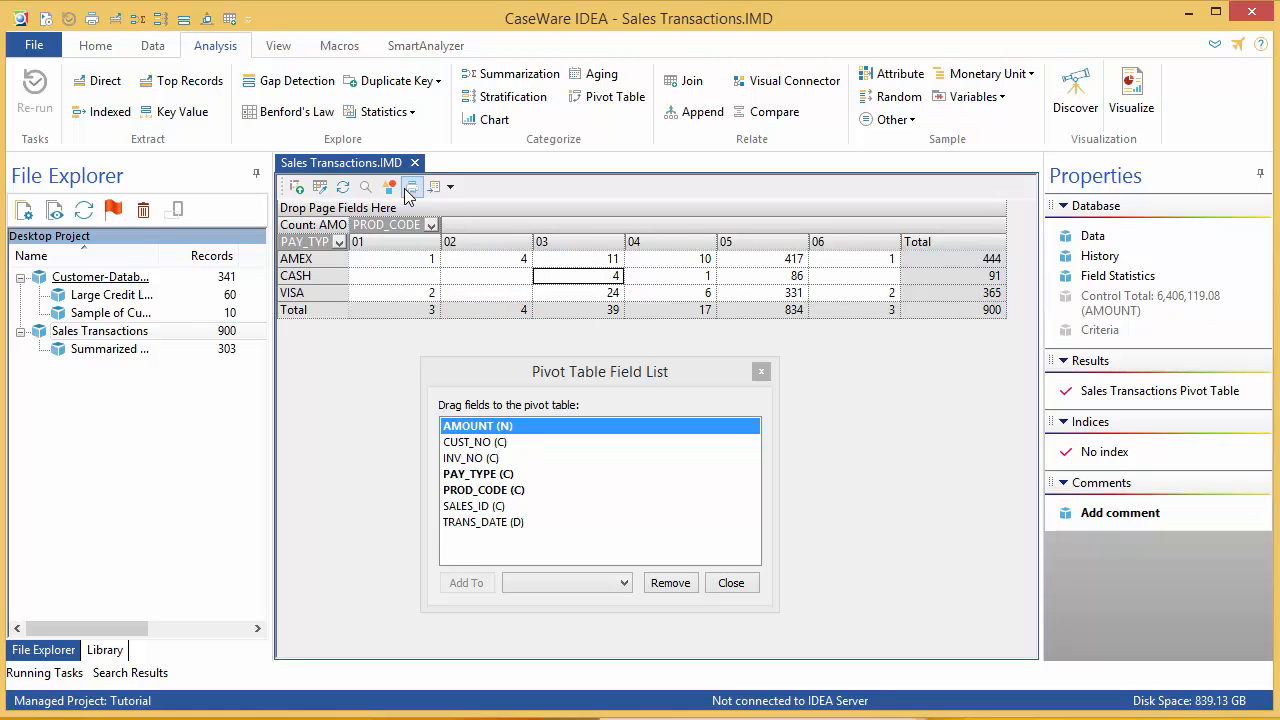
pyautogui.click(366, 188)
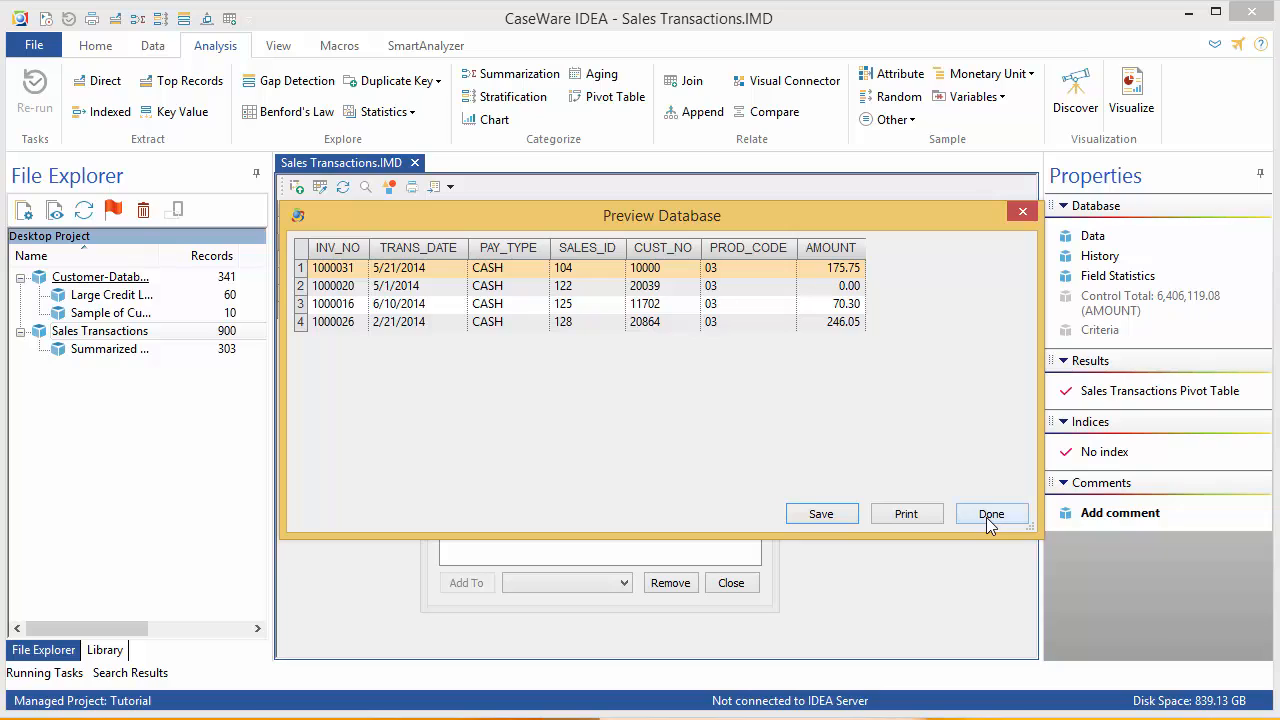
pyautogui.click(990, 512)
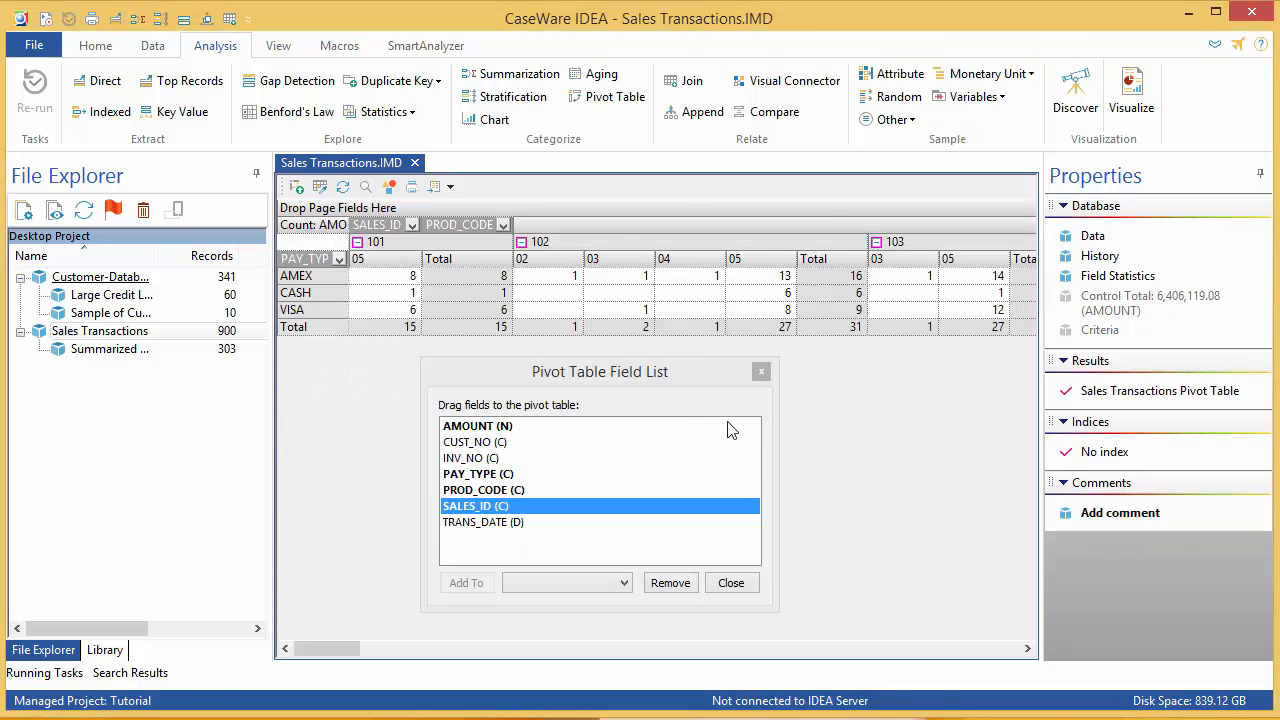
pyautogui.moveTo(836, 508)
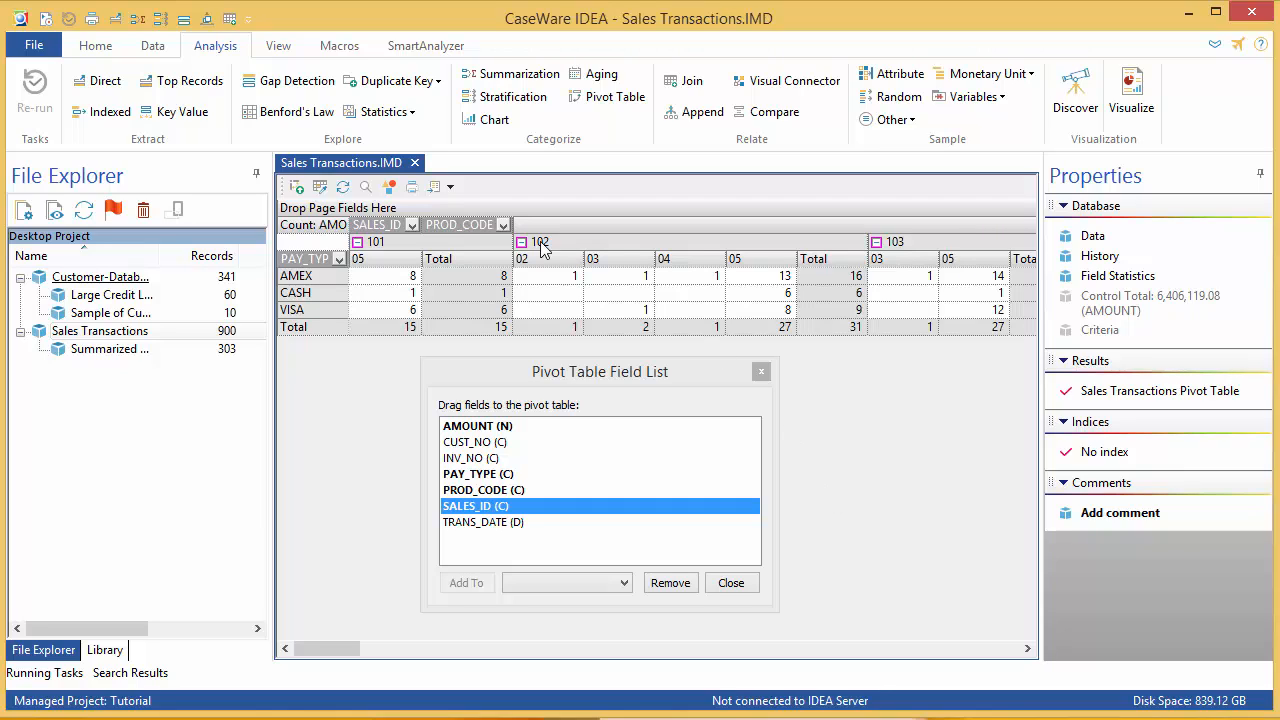
# Collapse the product-code details under sales ID 102 to a single total column
pyautogui.click(504, 224)
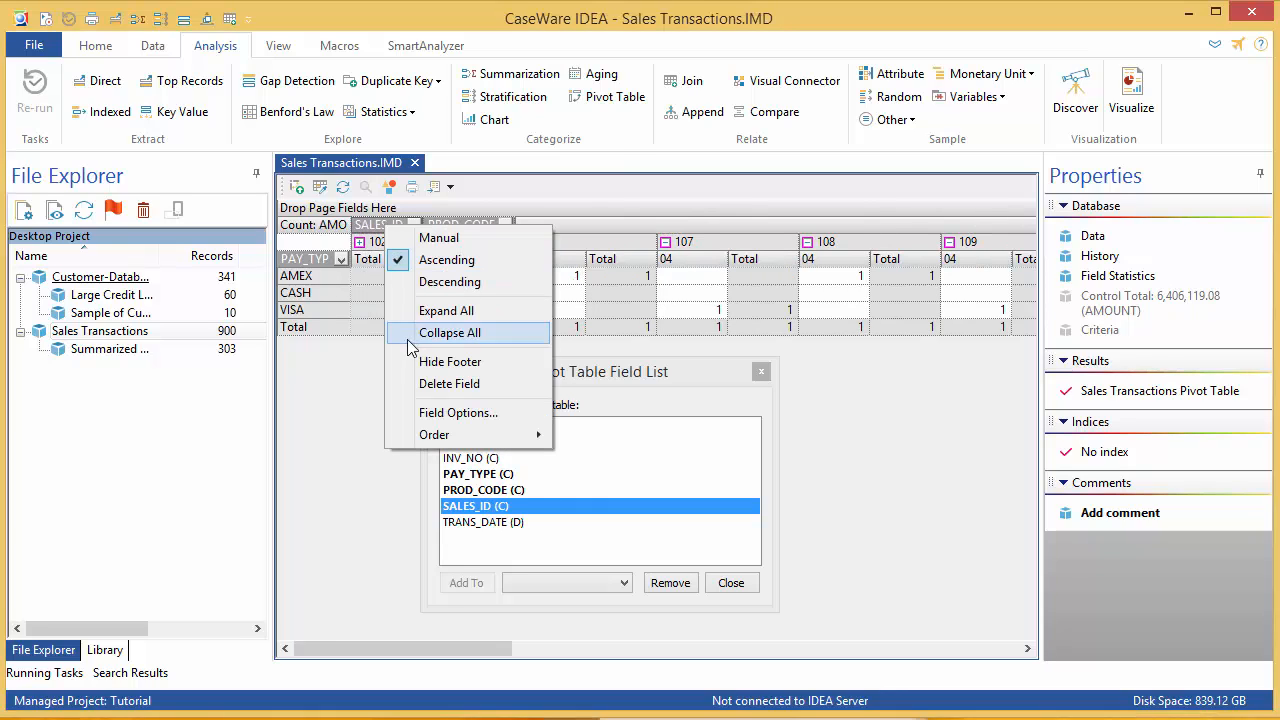
# Collapse All on the SALES_ID field and close the Pivot Table Field List
pyautogui.click(448, 332)
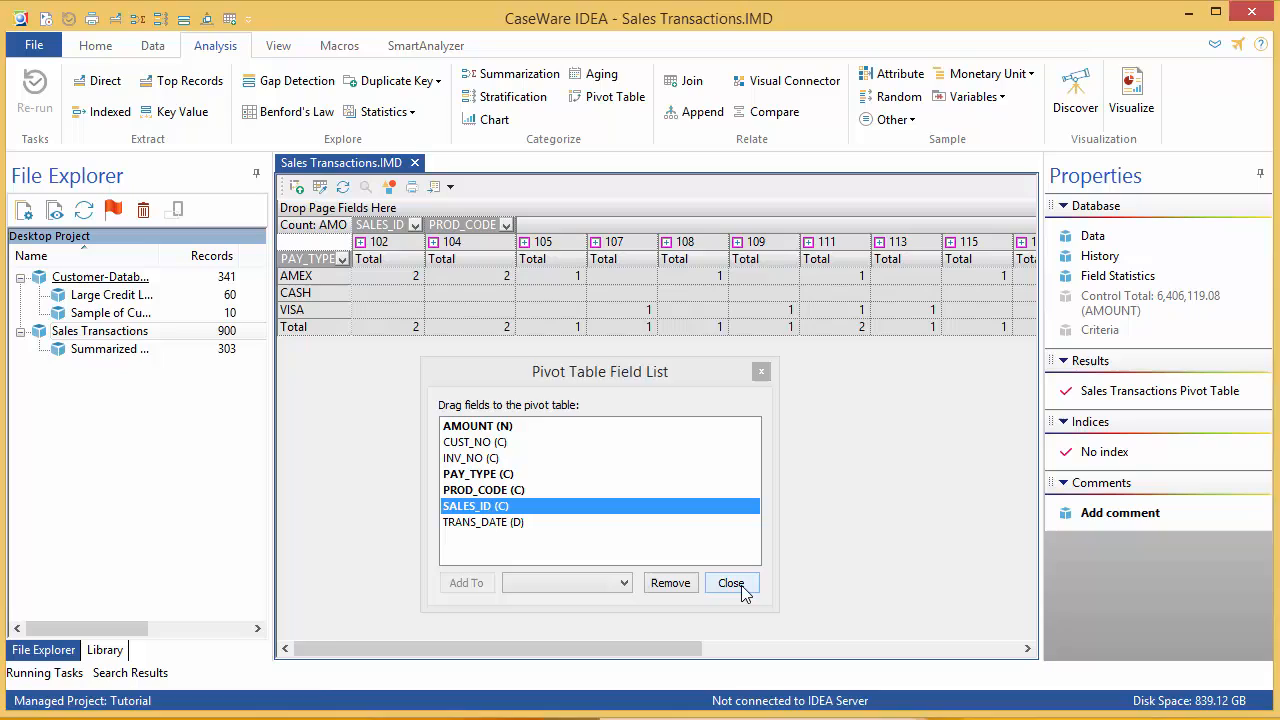
pyautogui.click(732, 584)
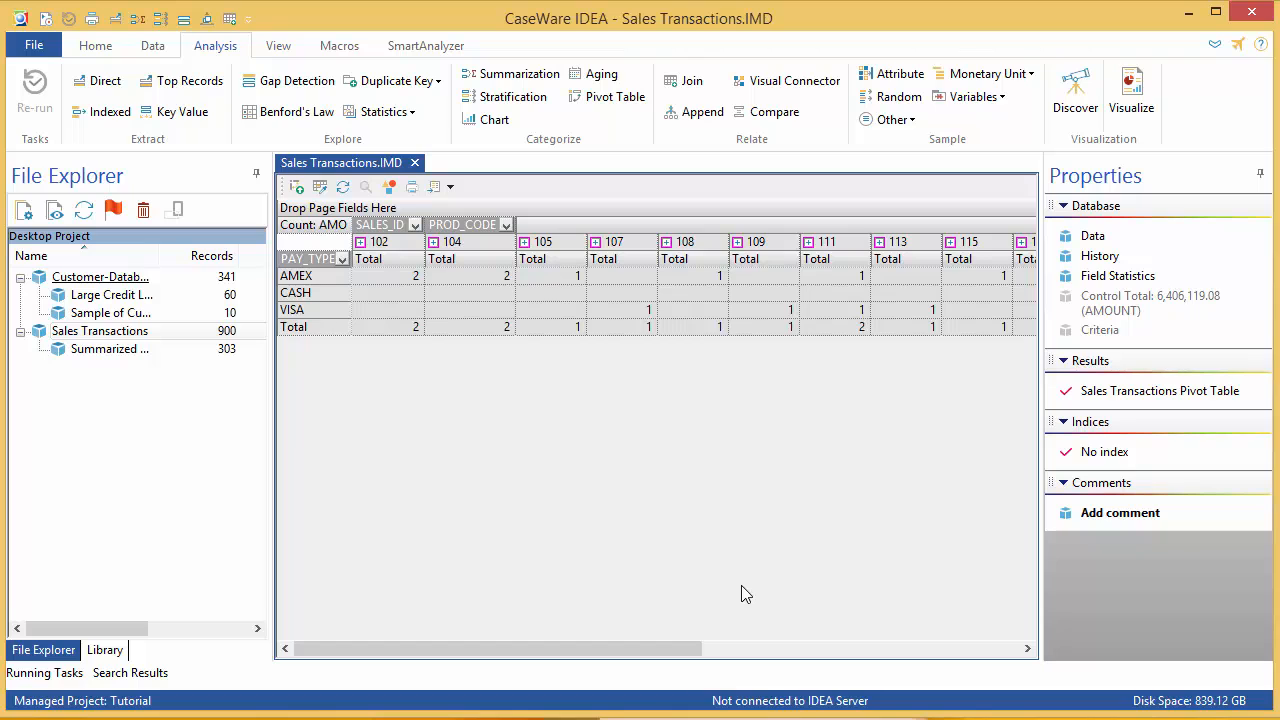
pyautogui.moveTo(1100, 256)
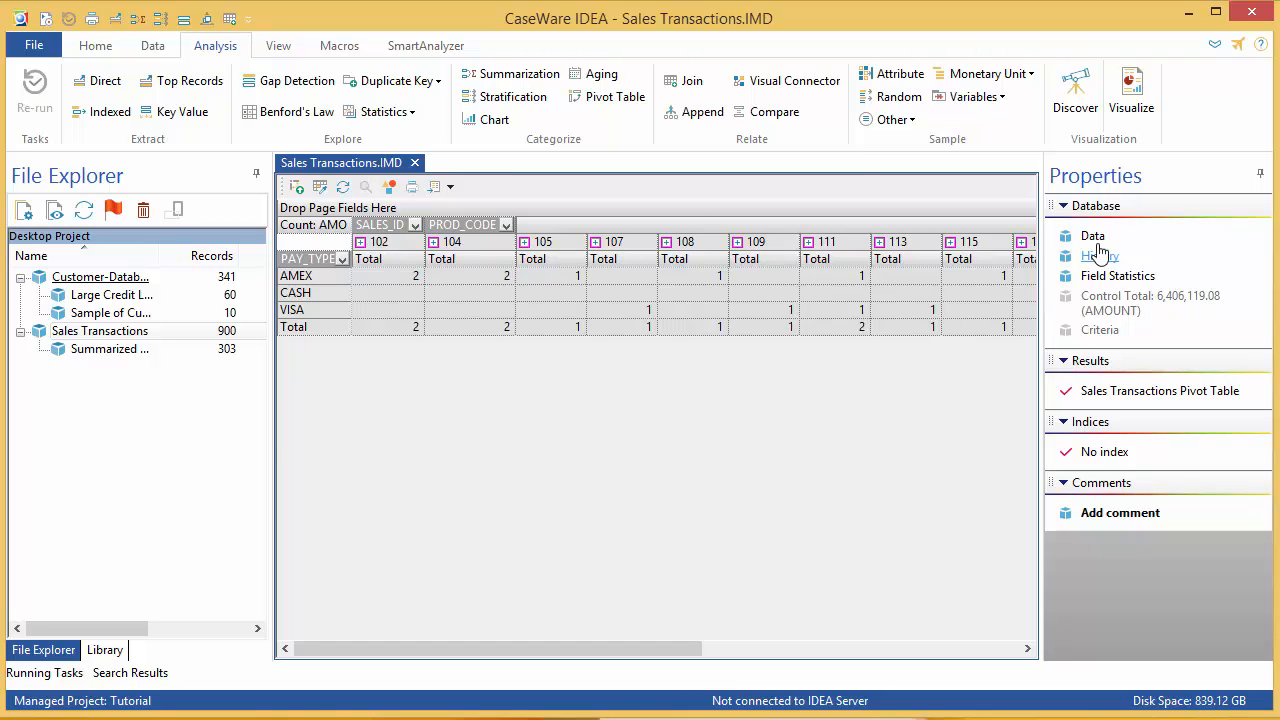